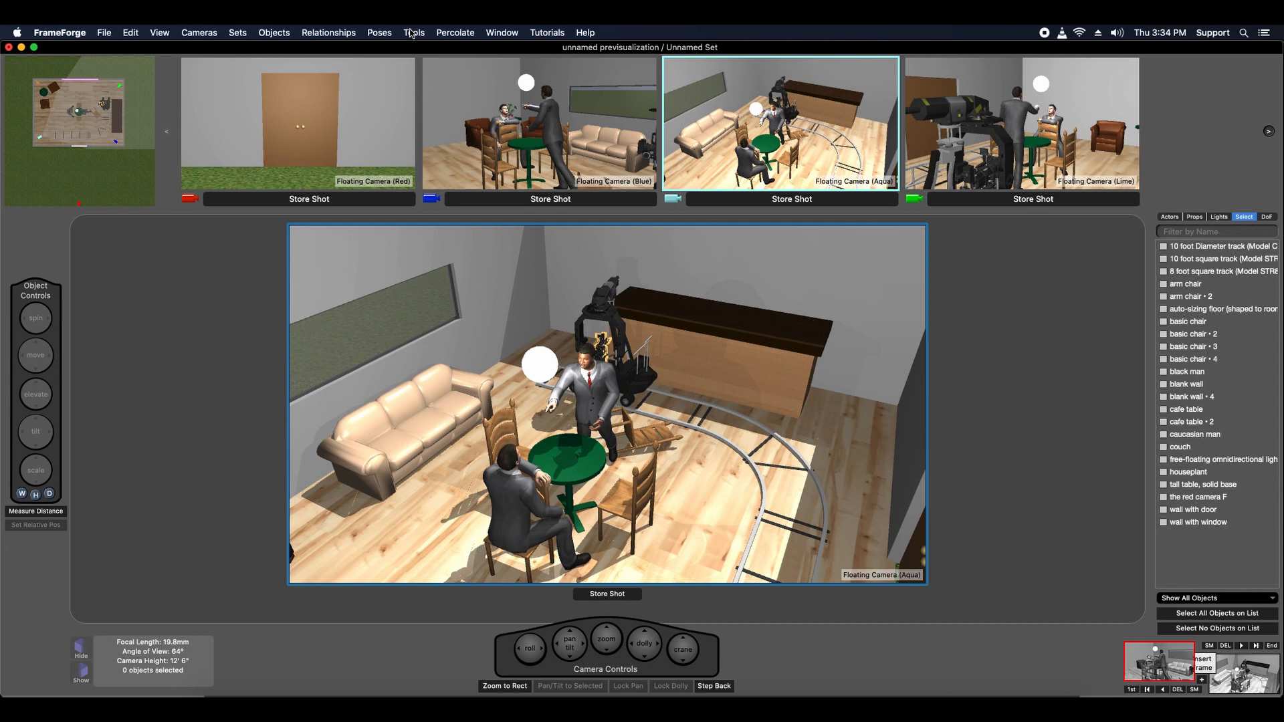
Step: Open the Storyboard Shot Manager from the Tools menu
{"action": "left_click", "coordinate": [415, 33]}
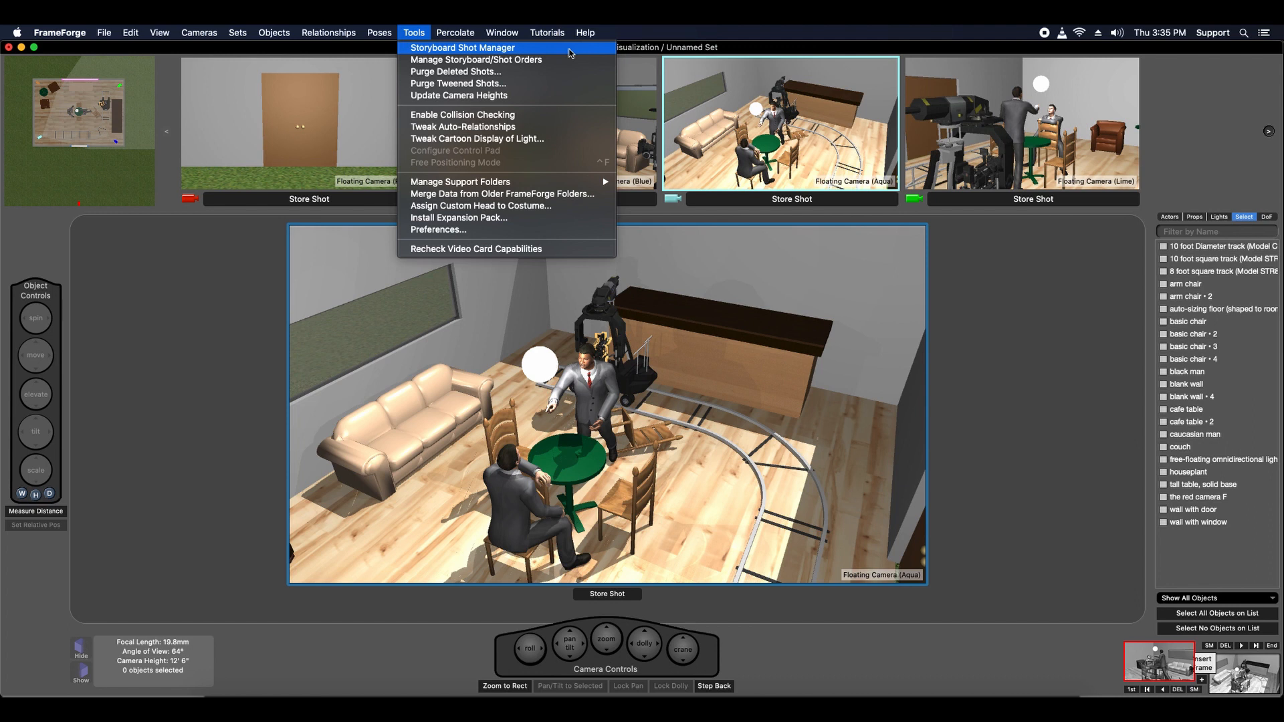
{"action": "mouse_move", "coordinate": [1162, 618]}
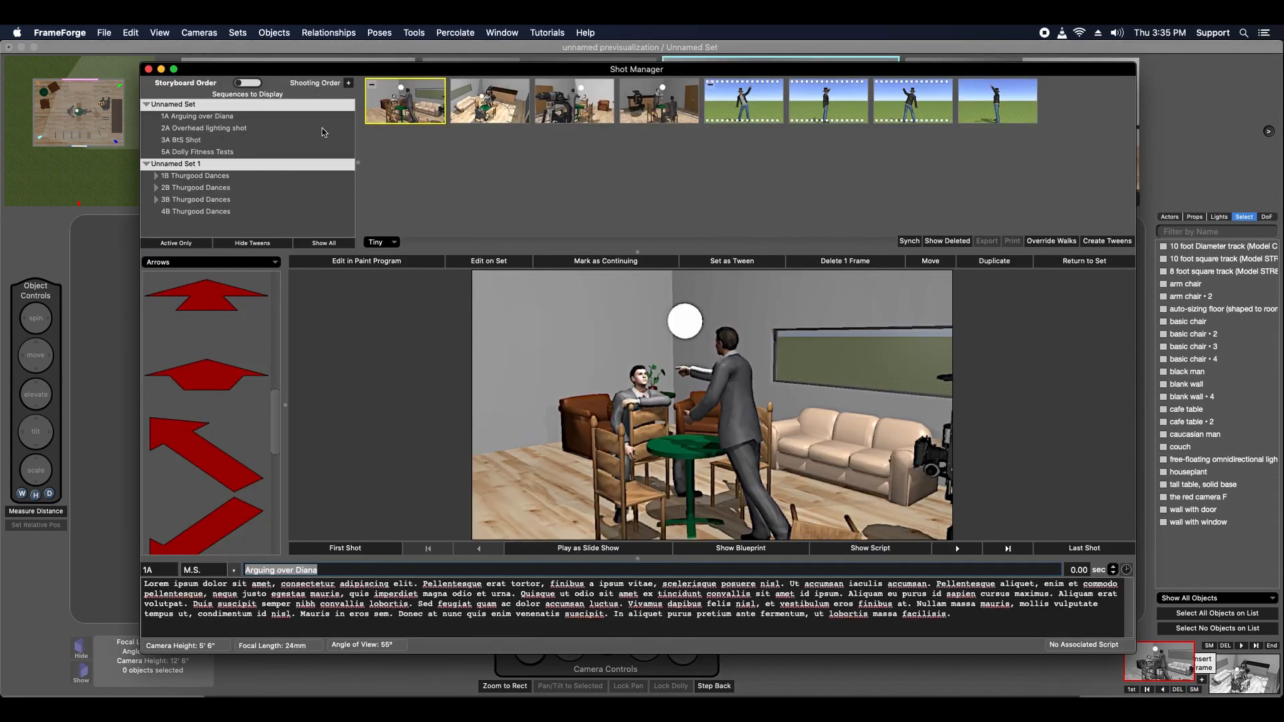
{"action": "mouse_move", "coordinate": [71, 325]}
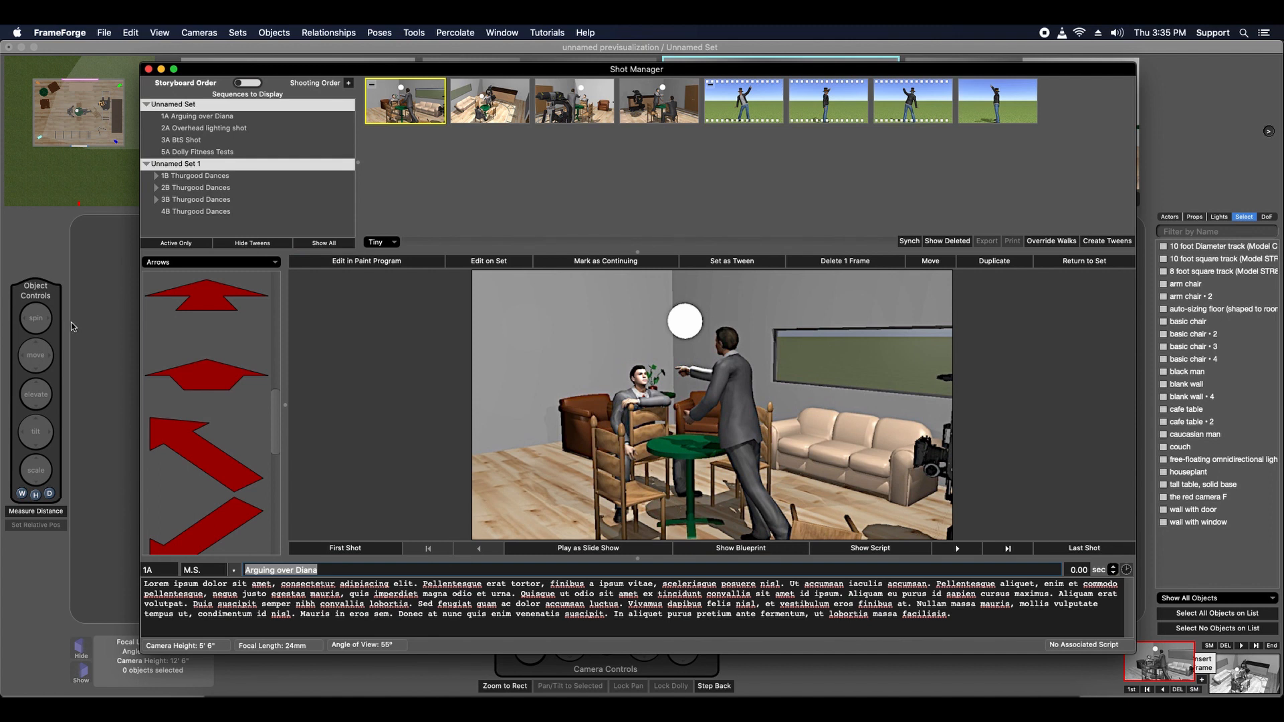
{"action": "mouse_move", "coordinate": [274, 460]}
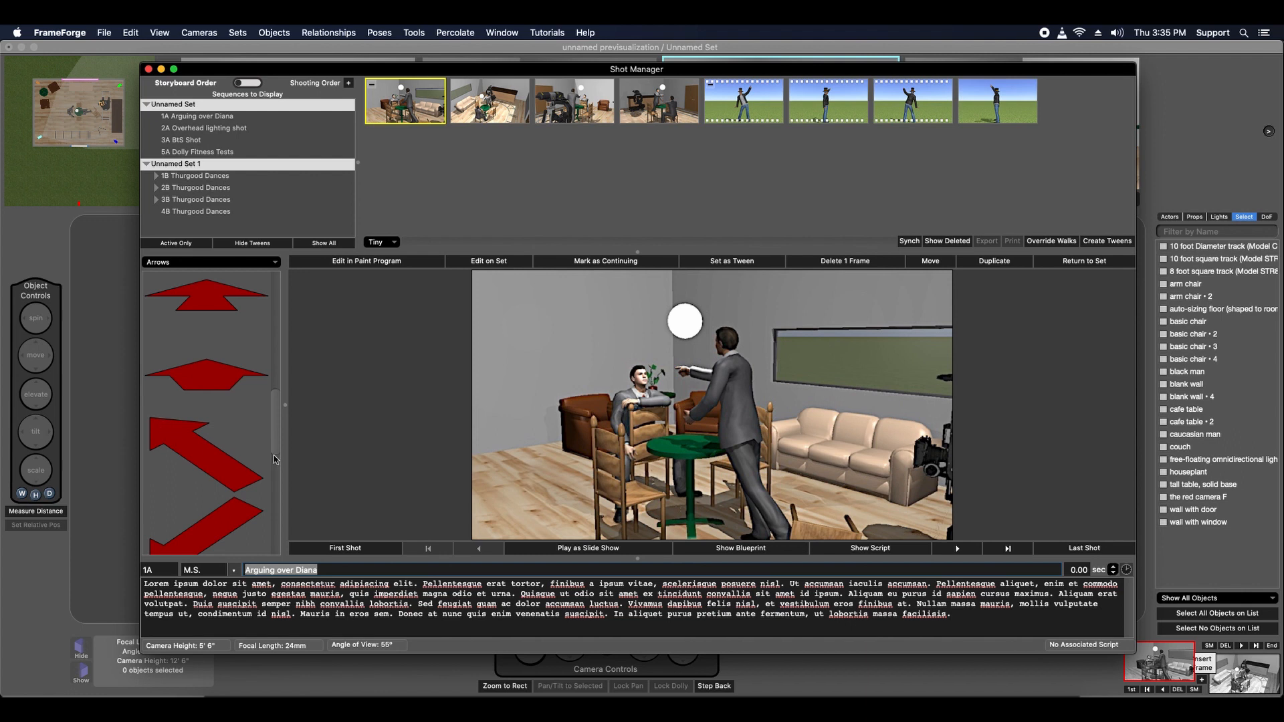
{"action": "mouse_move", "coordinate": [270, 432]}
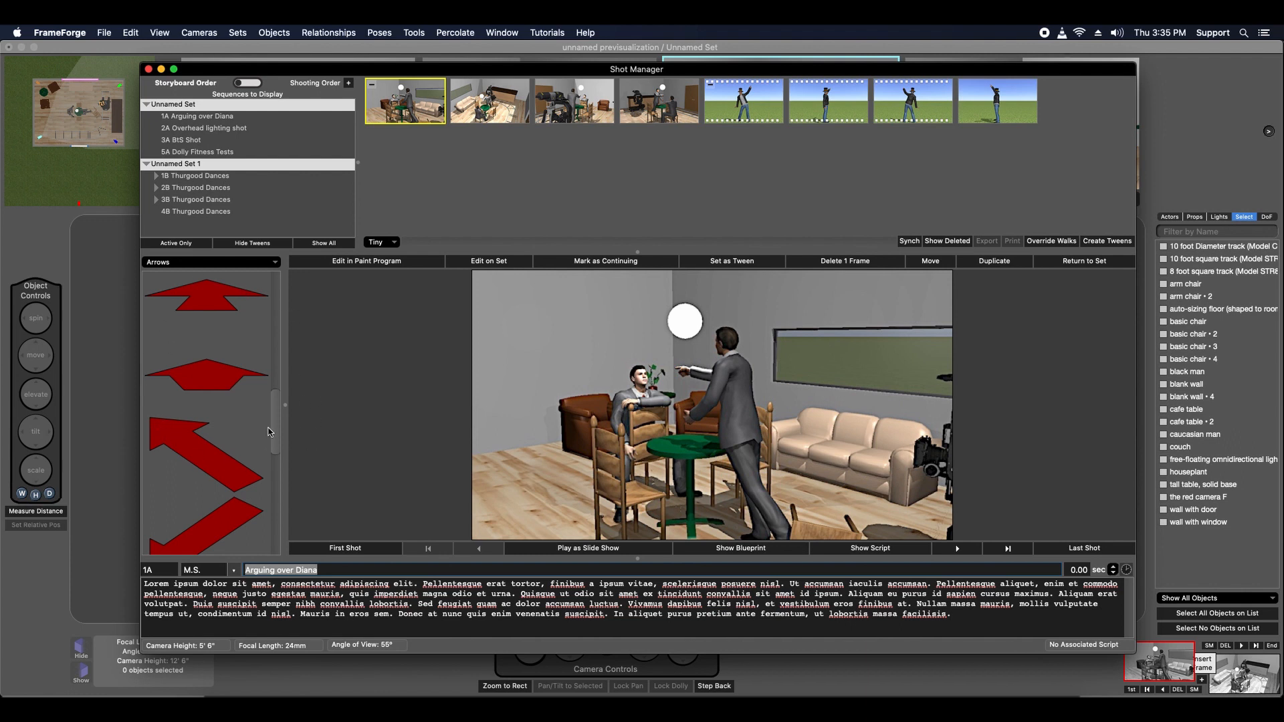